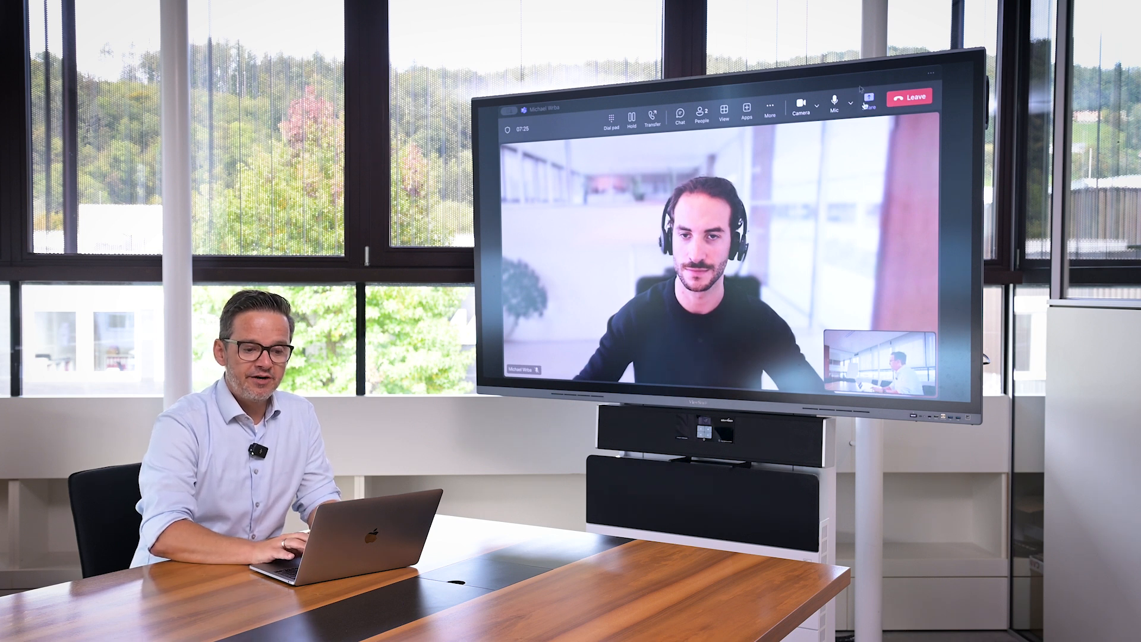
pyautogui.moveTo(865, 98)
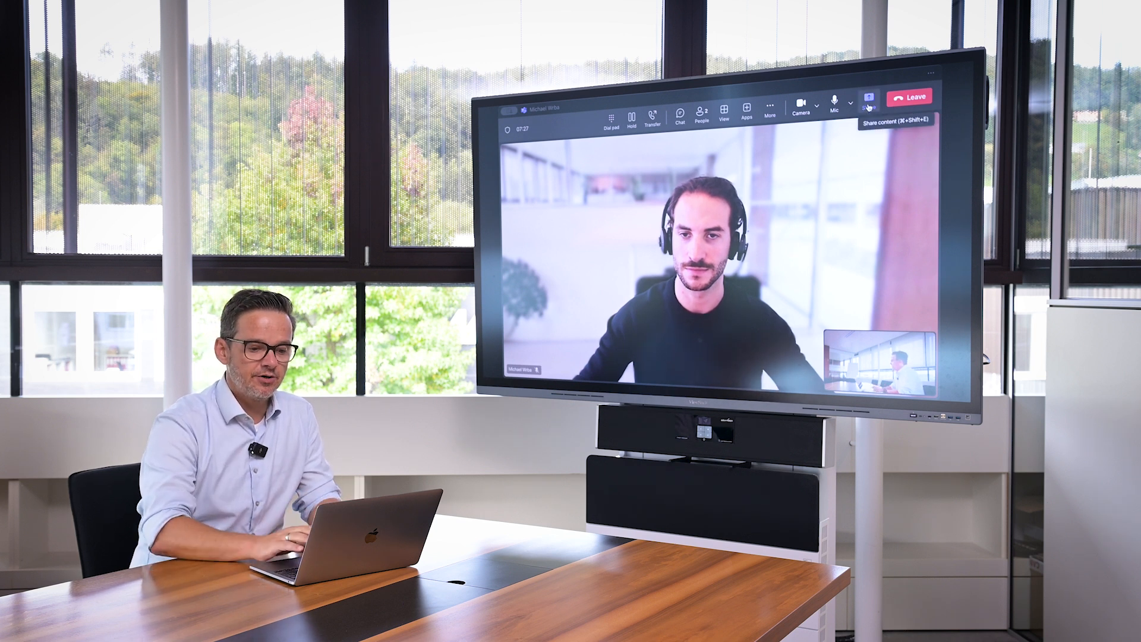
# Step: Open Share in the call and show the Window thumbnails list
pyautogui.click(867, 97)
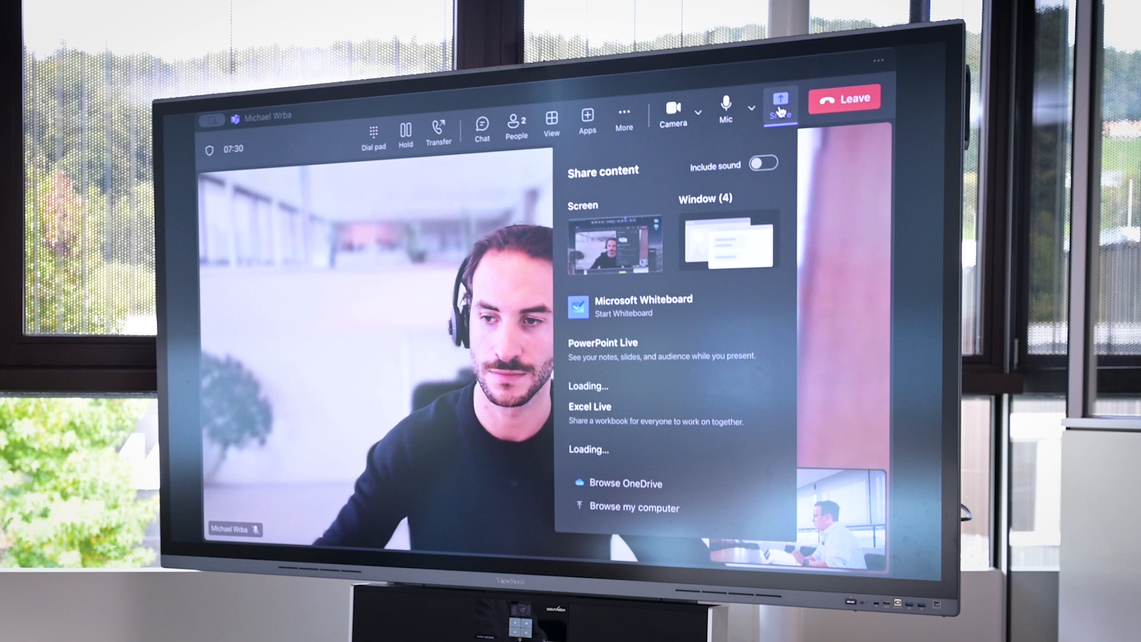
pyautogui.click(726, 242)
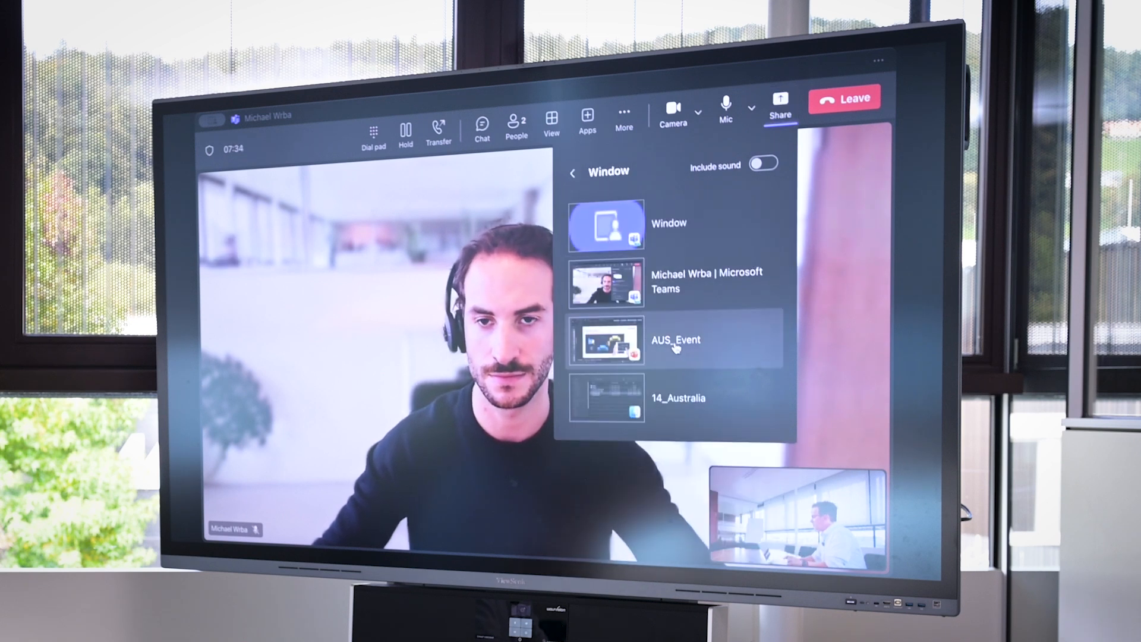
pyautogui.click(674, 340)
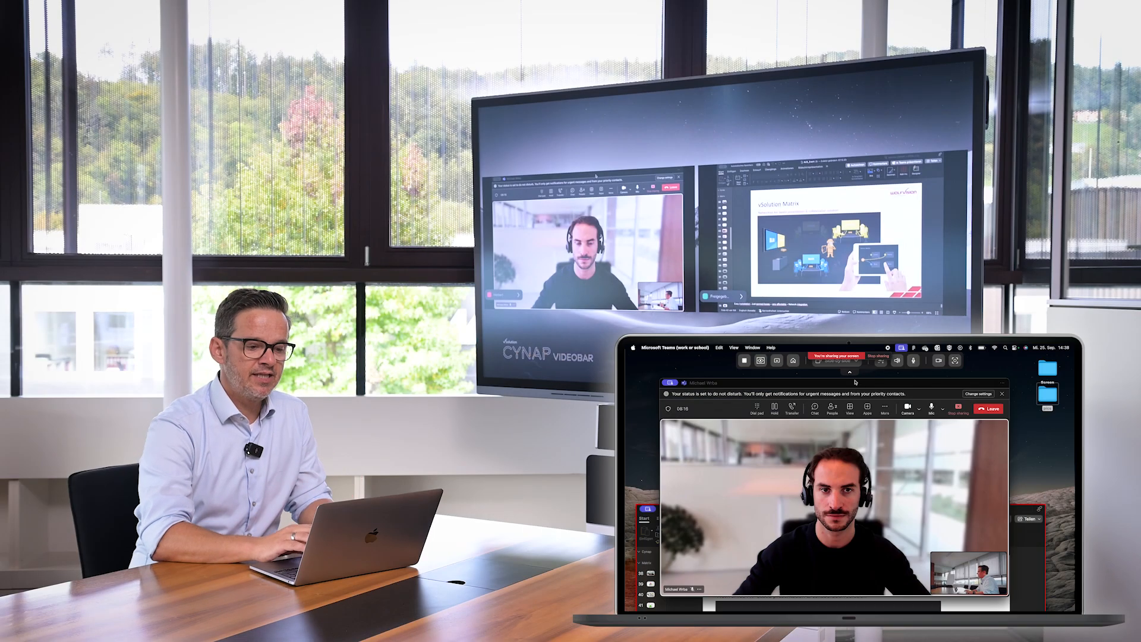
pyautogui.click(836, 361)
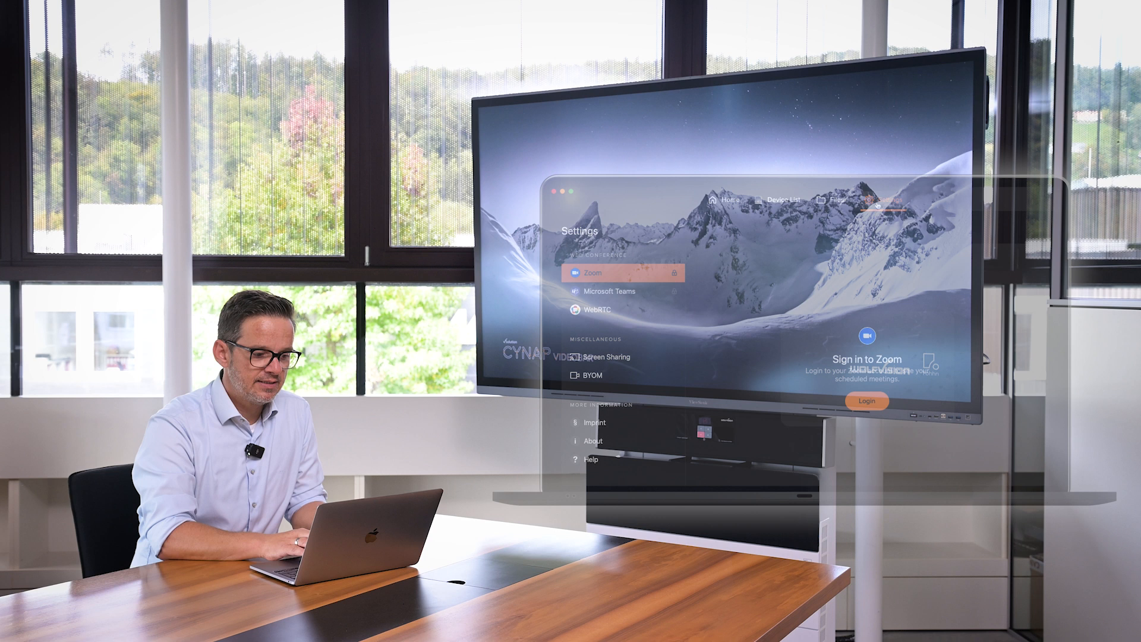
# Step: Select BYOM under Miscellaneous and switch on 'Try the new BYOM'
pyautogui.click(592, 375)
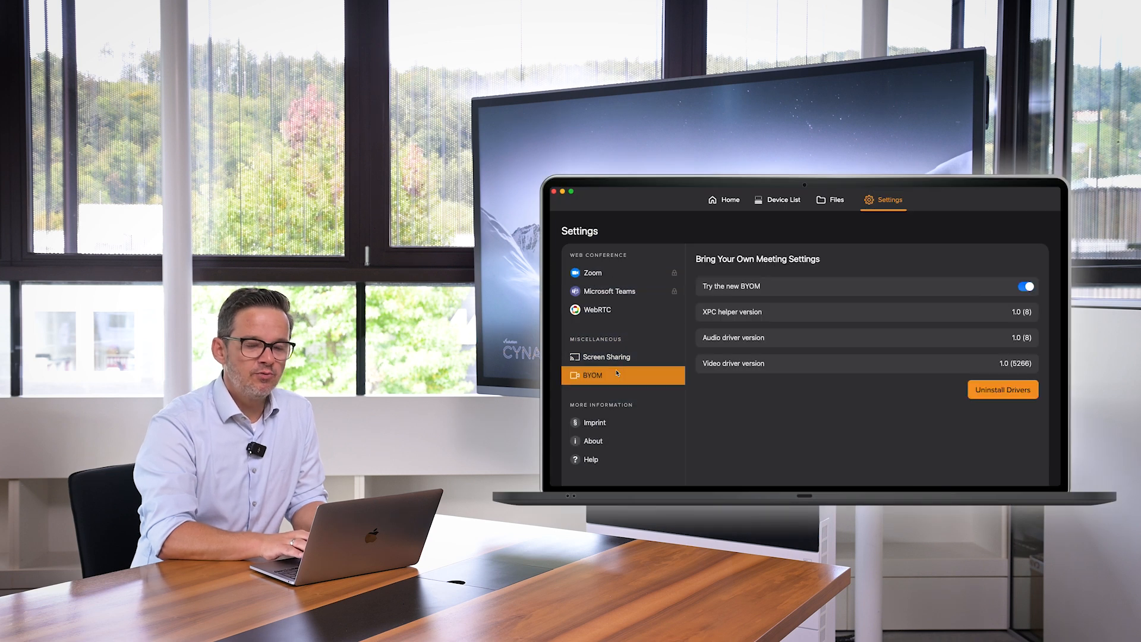
pyautogui.click(1025, 285)
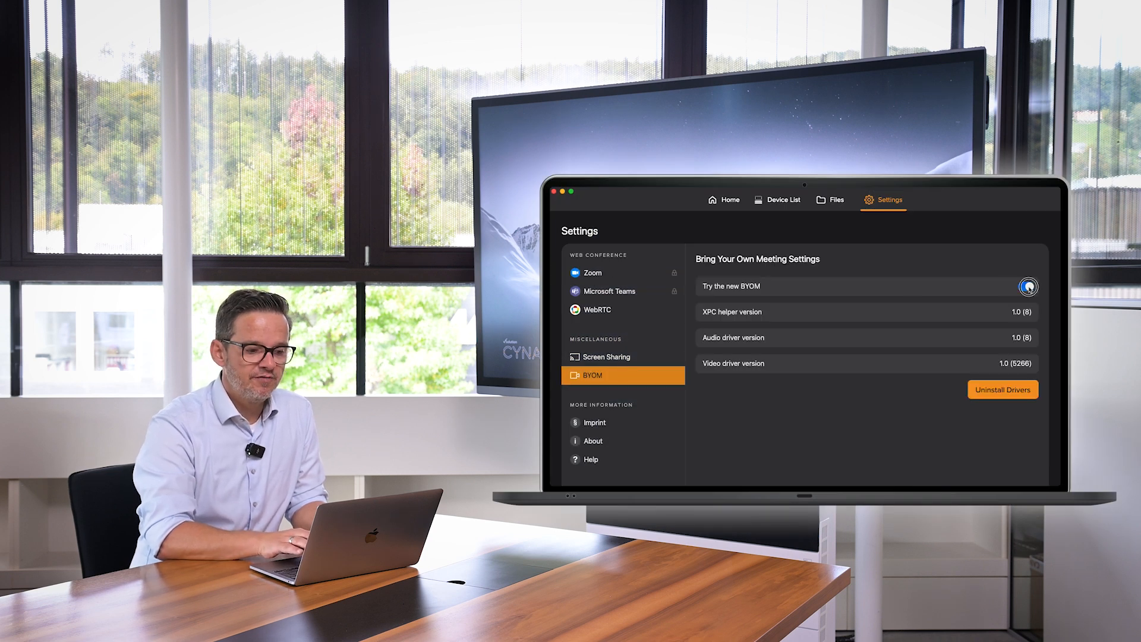